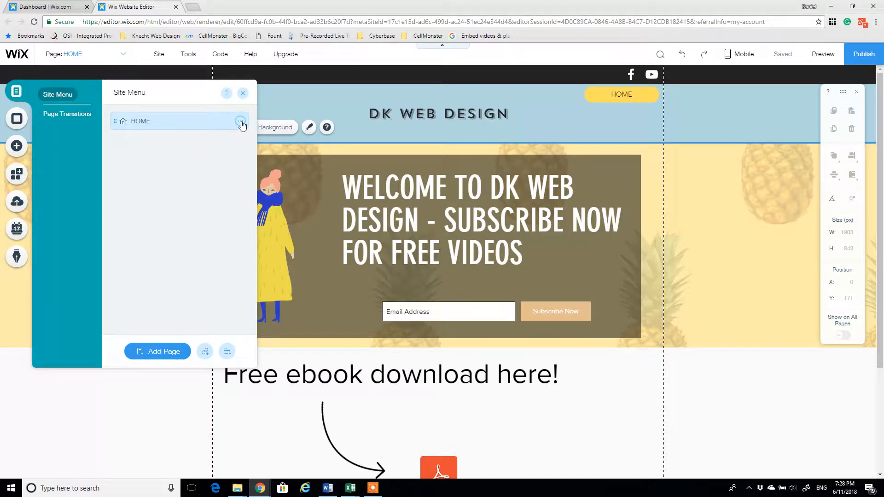
Reach the HOME page's SEO (Google) settings from its more-actions menu in the Site Menu
left_click(240, 121)
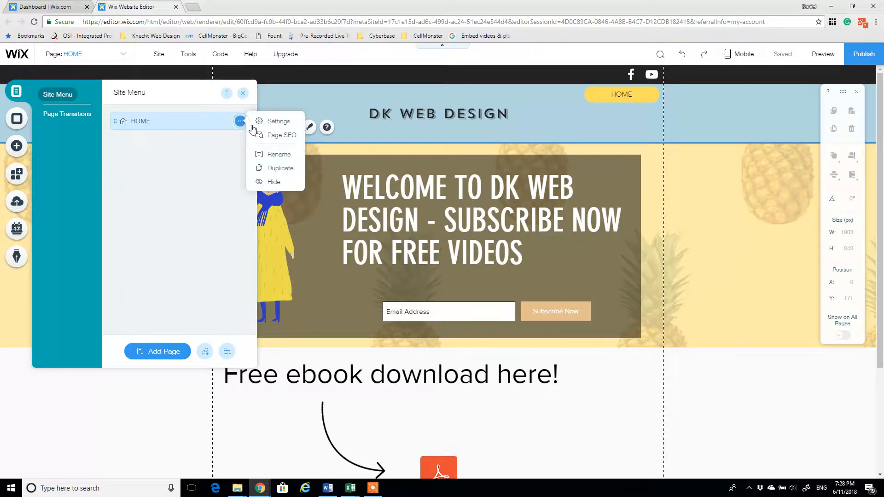
mouse_move(287, 137)
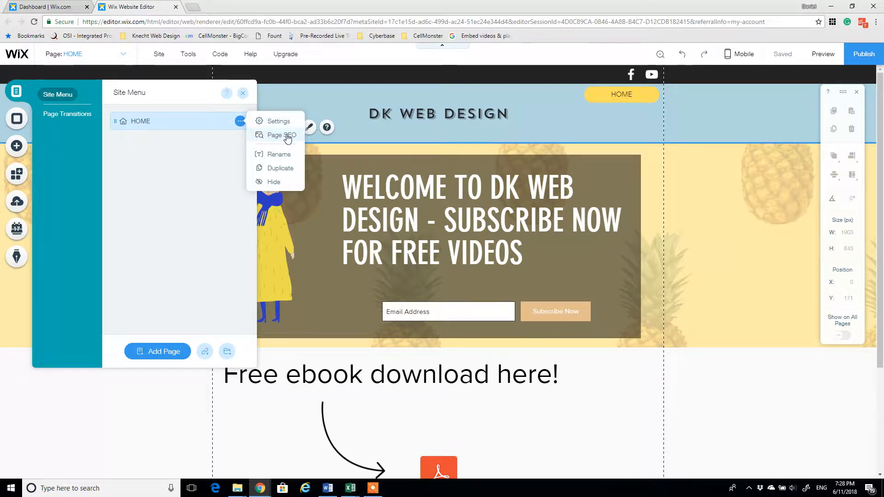
left_click(282, 135)
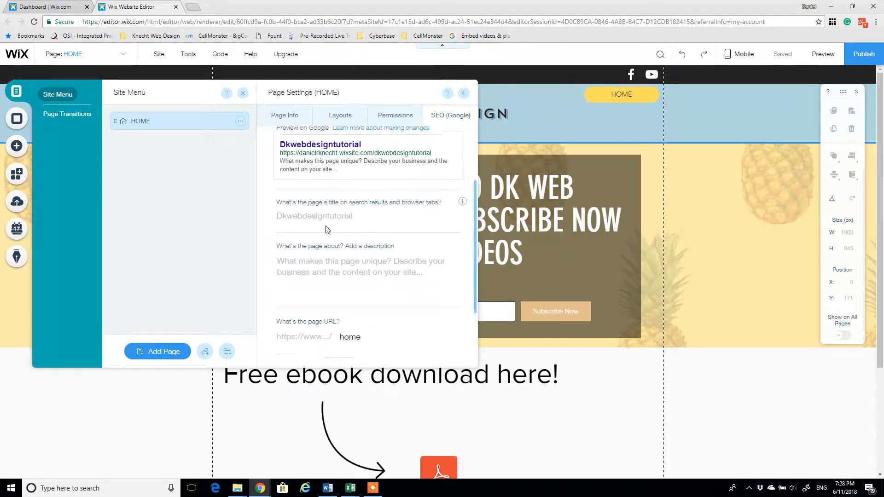
Enter 'DK Web Design Studio | Official Site' as the page's search result title
left_click(314, 216)
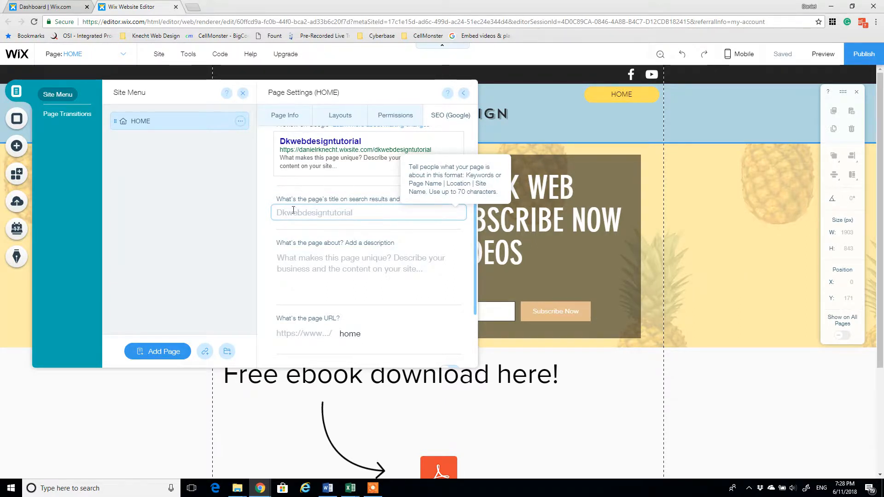
type("DK")
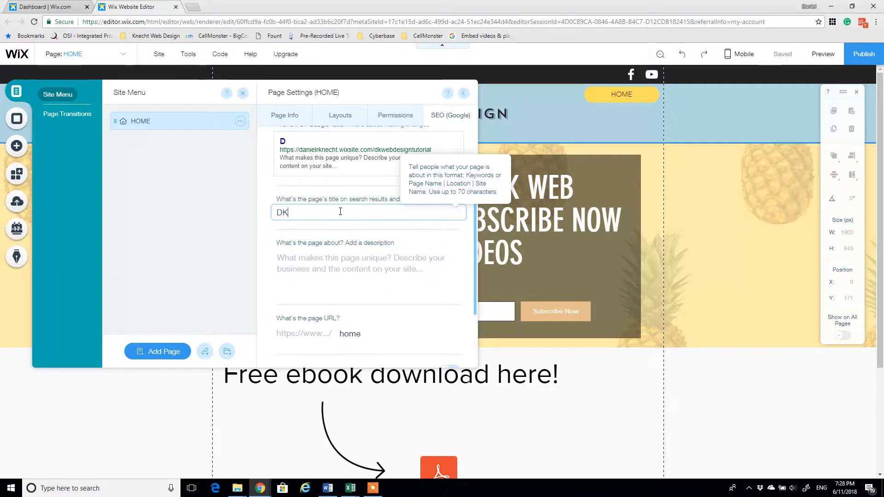
type("Web Design")
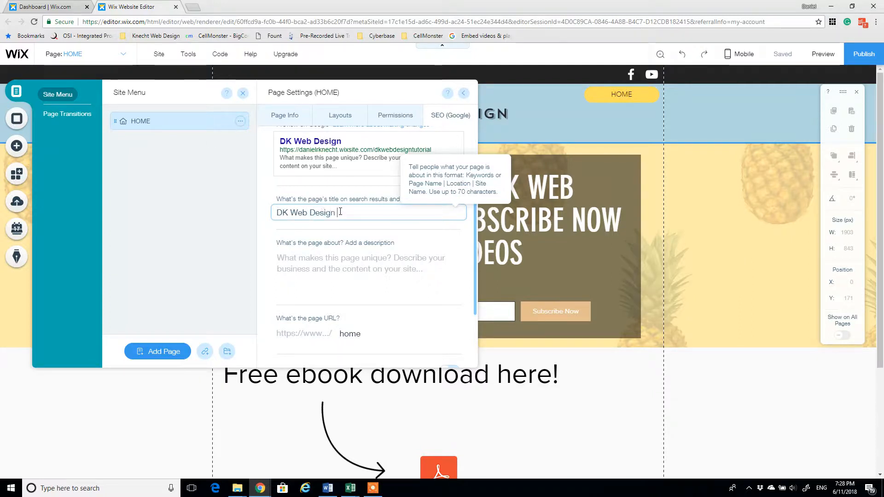
type("Studio |")
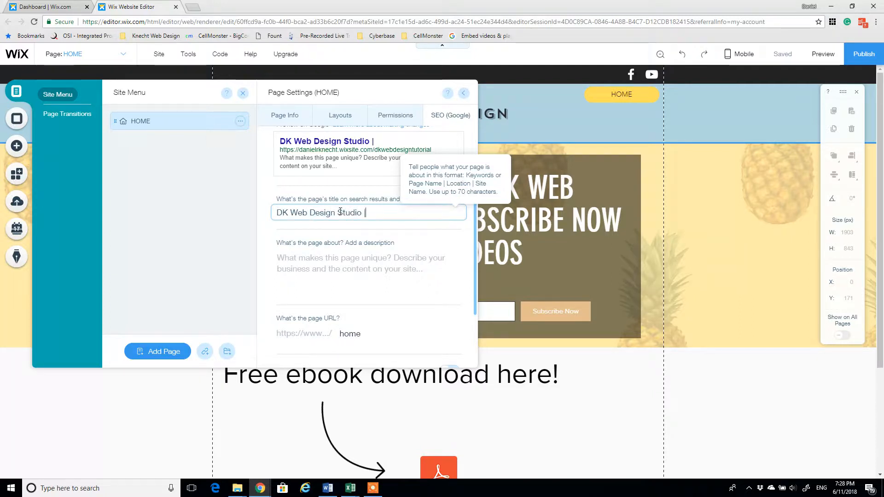
type("Home Page")
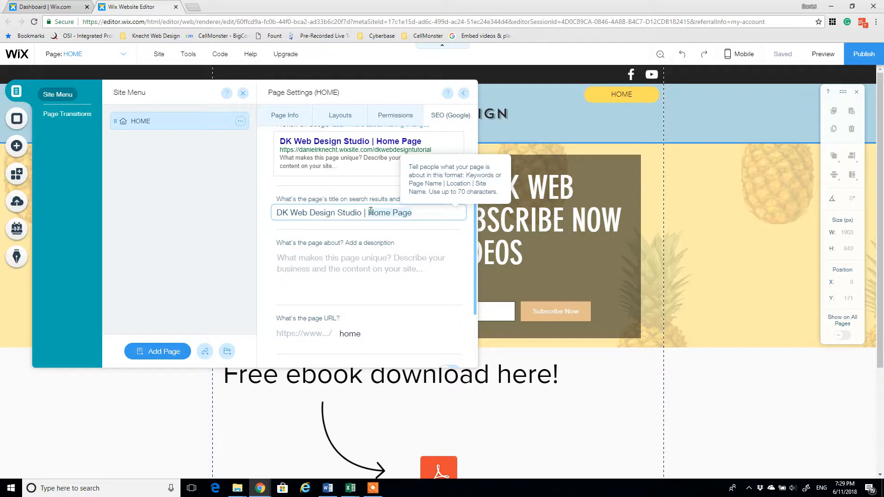
type("Official Site")
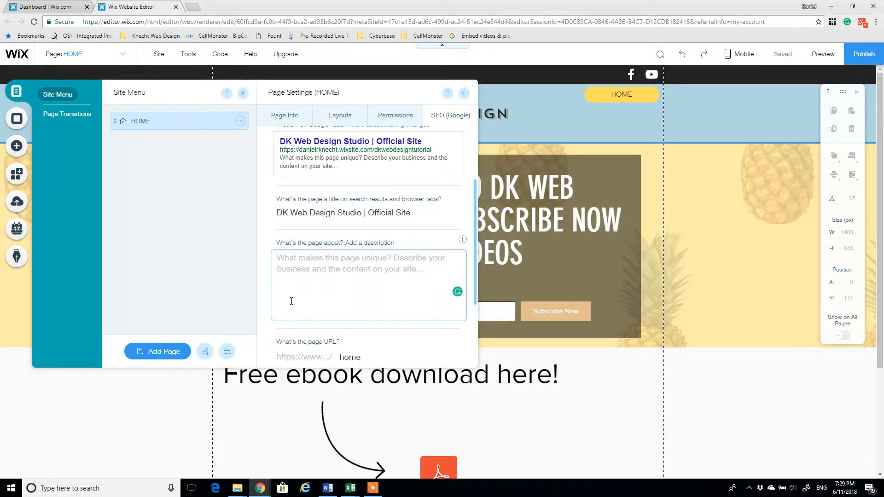
Begin the description: DK Web Design Studio is the premier online location for learning about web design with Wix
type("DK")
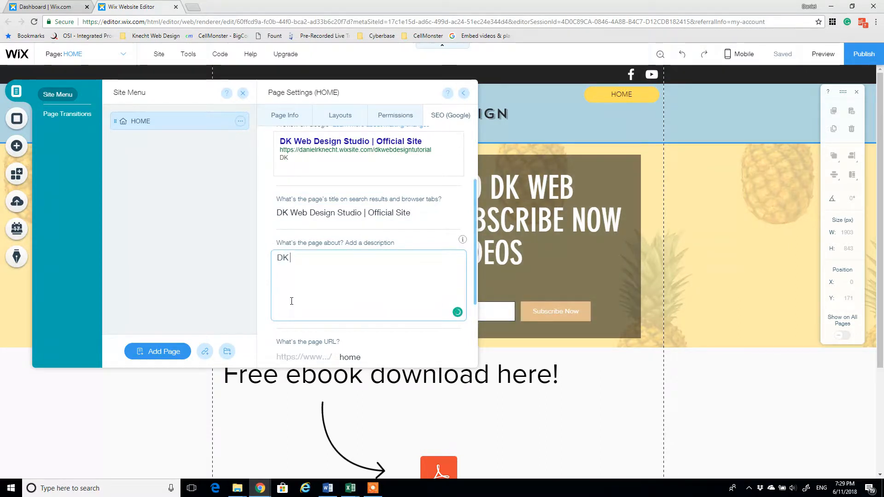
type("Web Design")
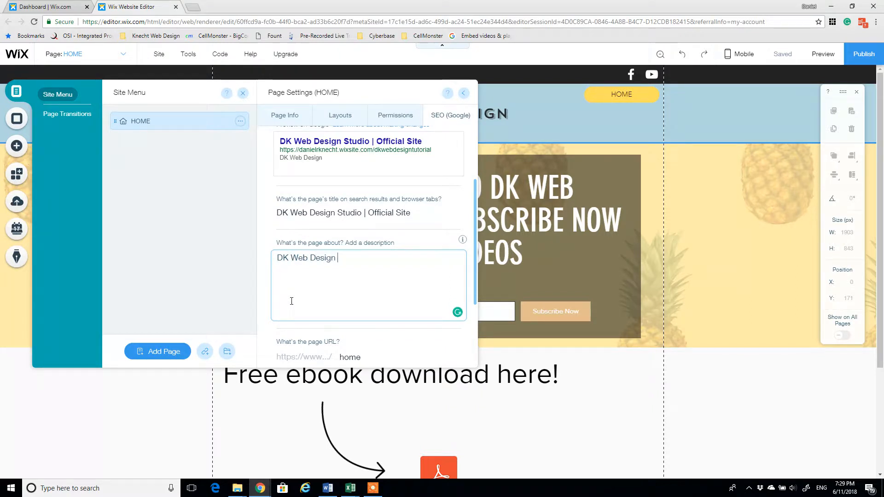
type("Studio")
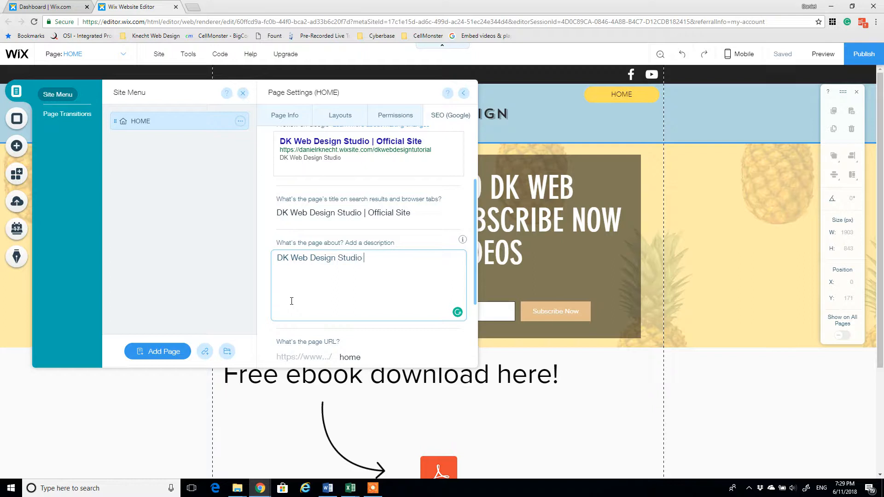
type("is the premier")
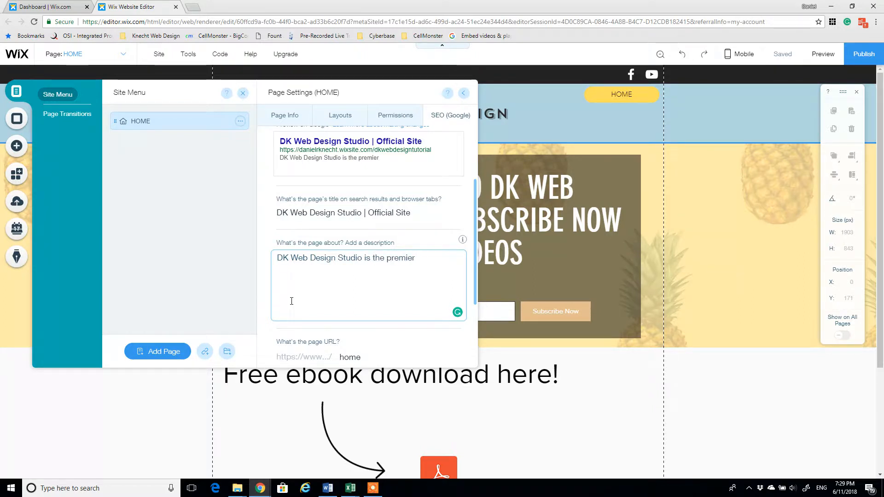
type("online locatio")
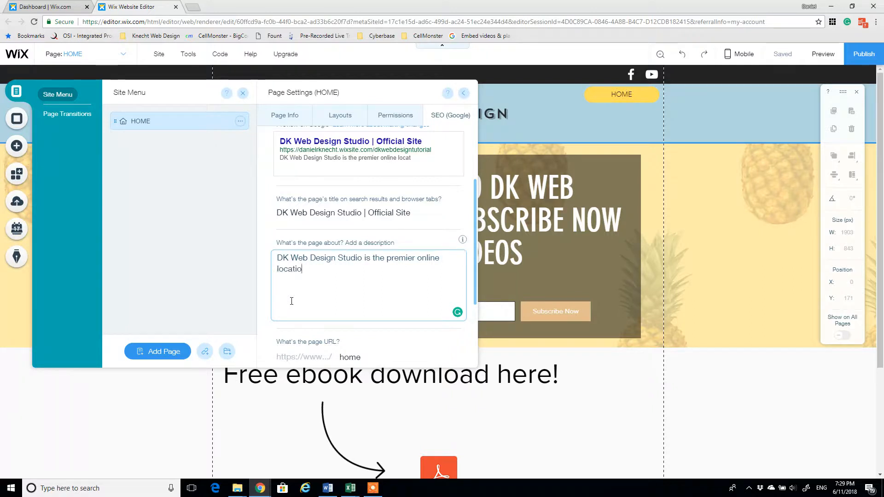
type("n for learnin")
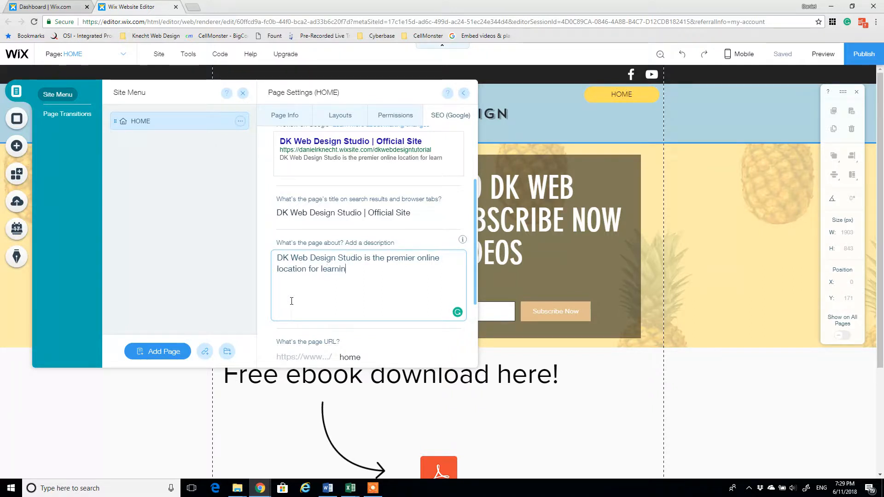
type("g about web")
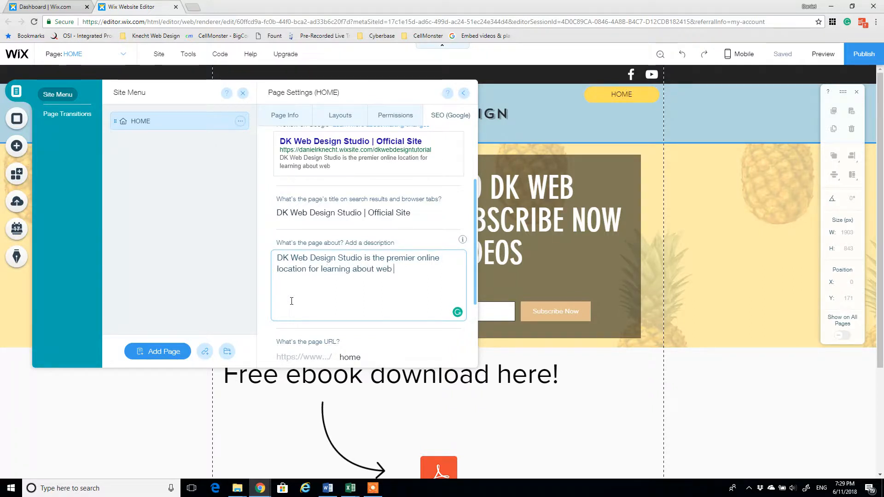
type("design with Wix 2018.")
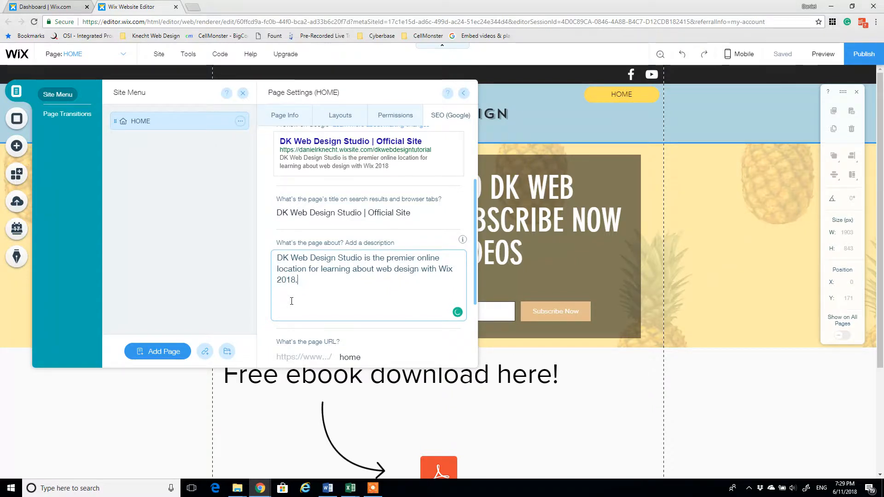
Finish the description: learn how to design your website in less than 24 hours
type("Click here to lea")
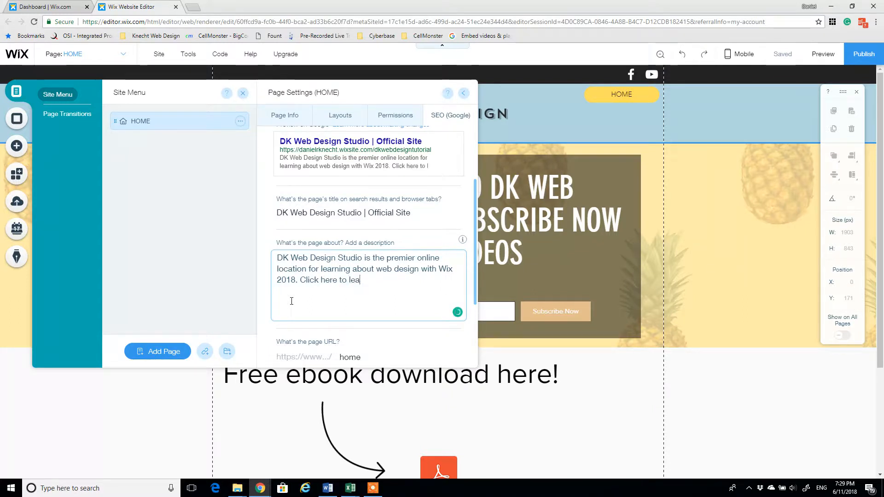
type("rn how to desi")
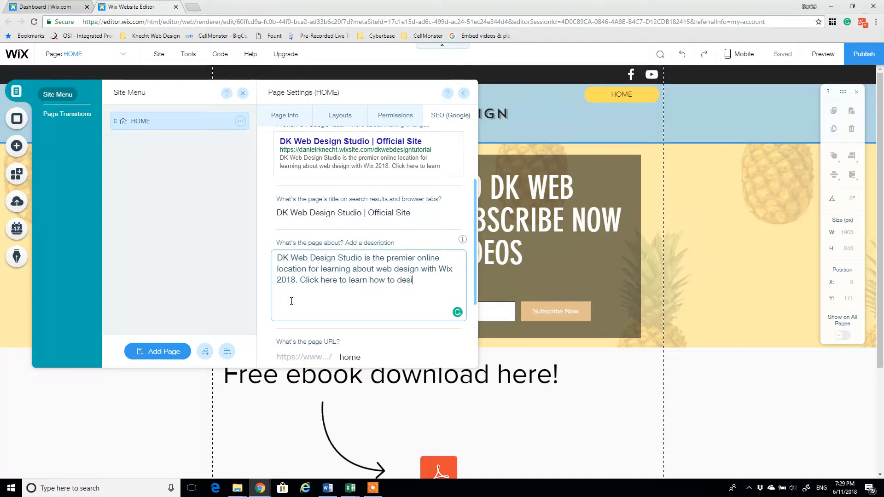
type("gn your website")
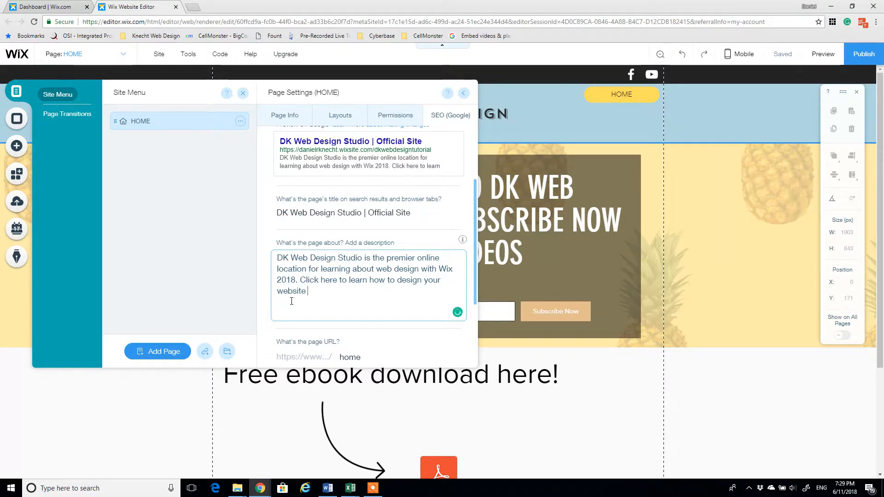
type("in less than 2")
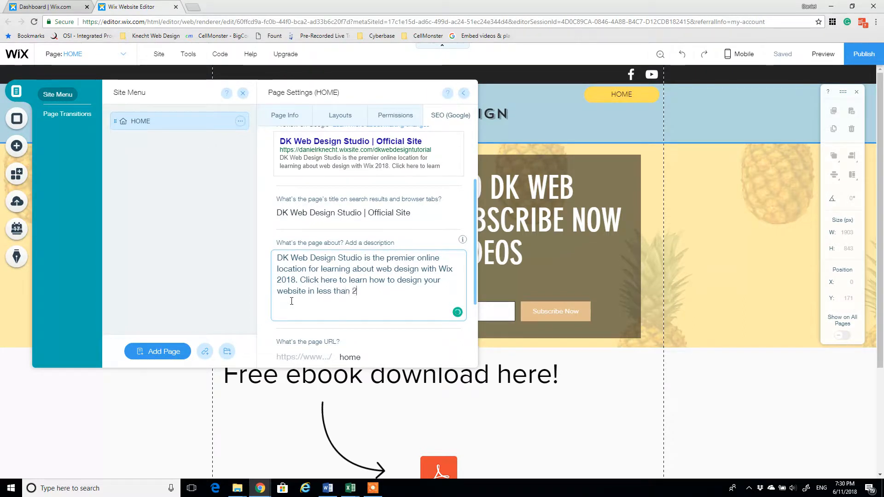
type("4 hour.")
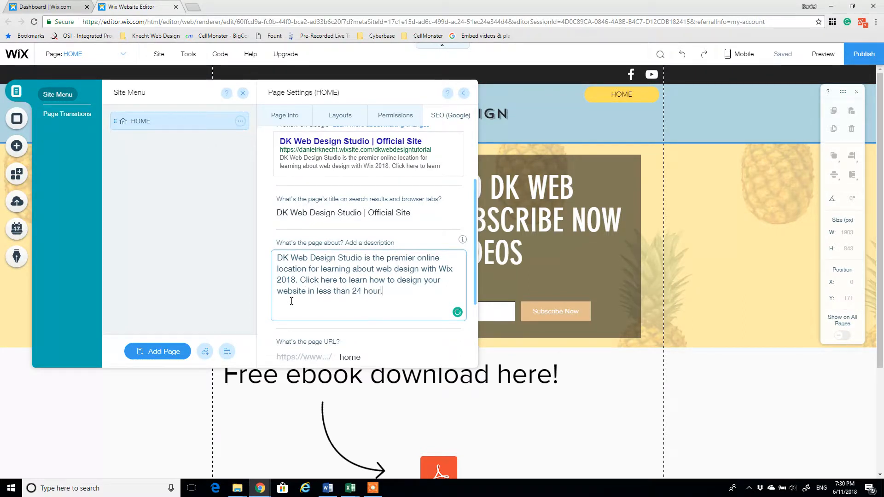
type("s")
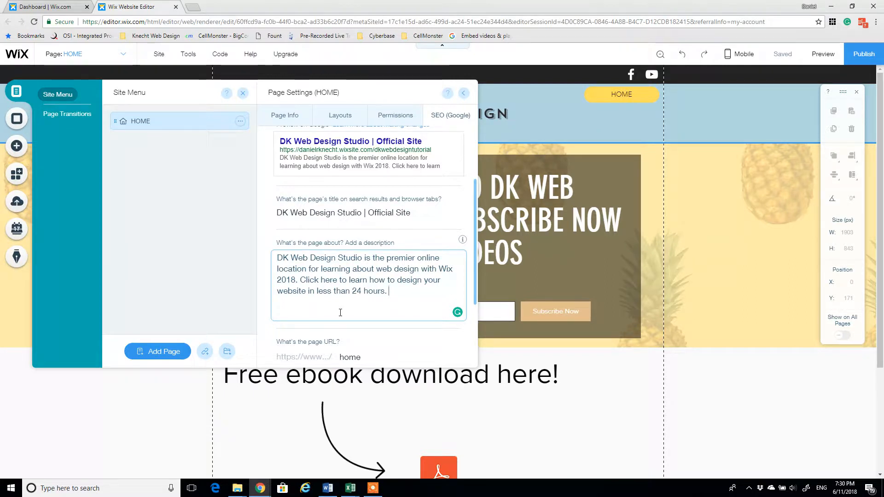
mouse_move(304, 304)
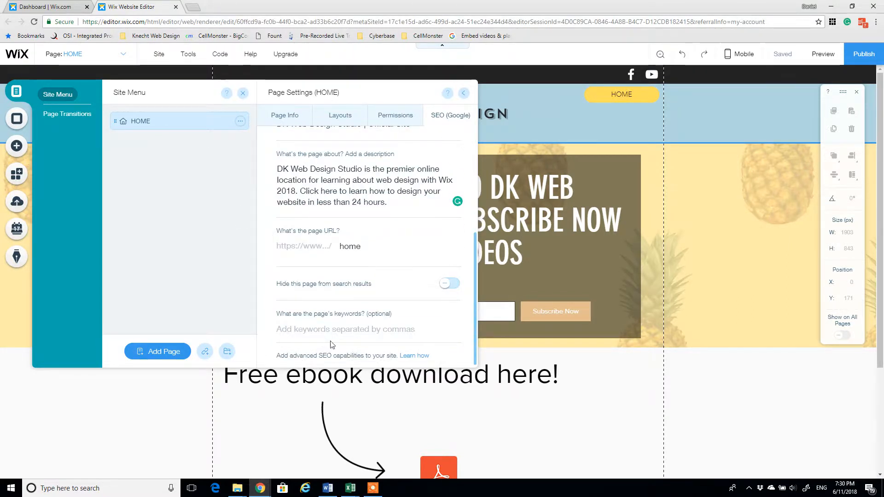
Enter keywords such as web design tutorials with Wix, 2018 web design, wix sites from scratch
left_click(368, 328)
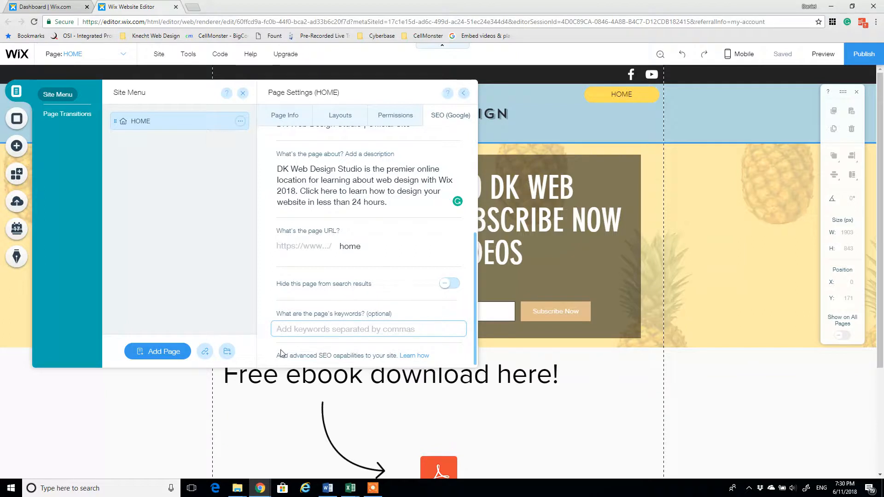
left_click(367, 329)
type("web design")
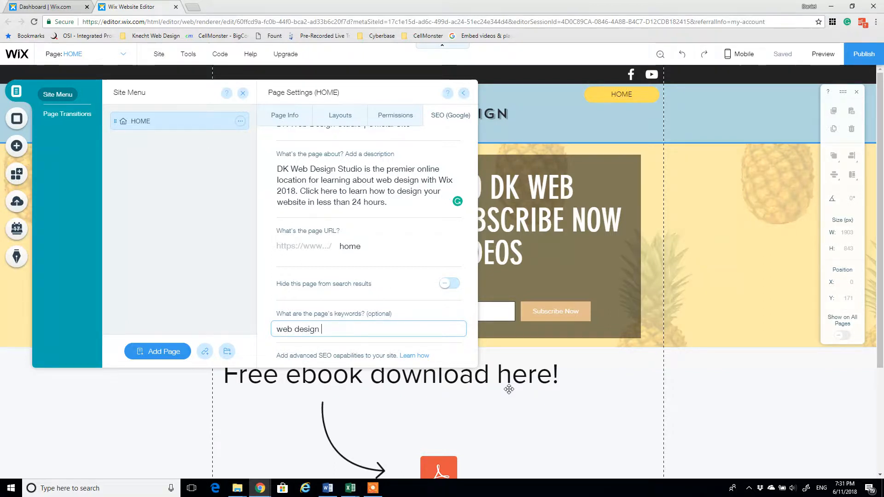
type("tutorials with Wix, Wix")
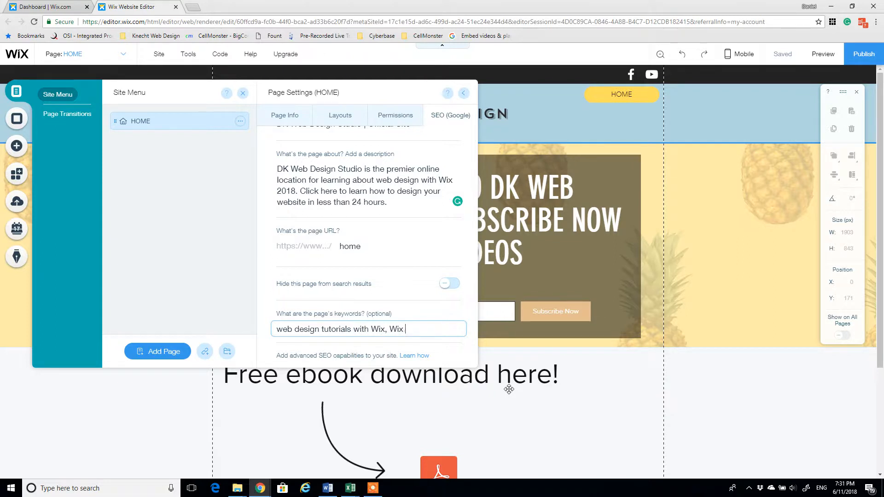
type("2018 web desig")
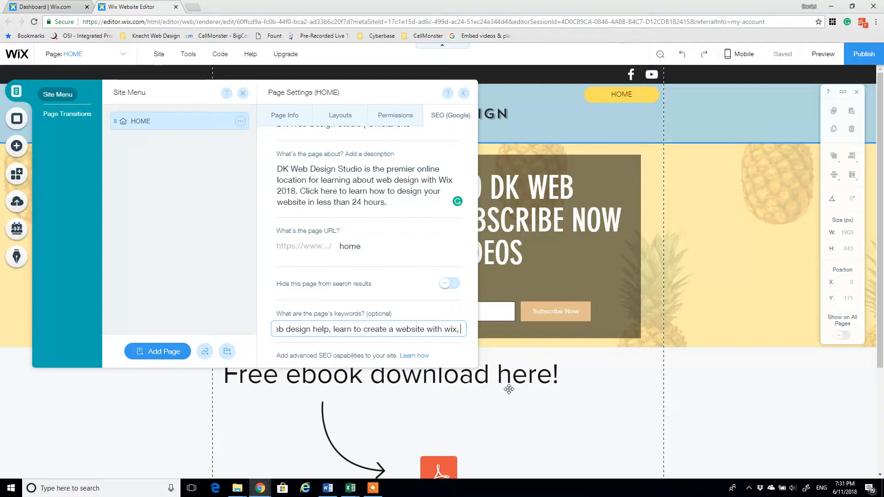
type("wix sites from scratch")
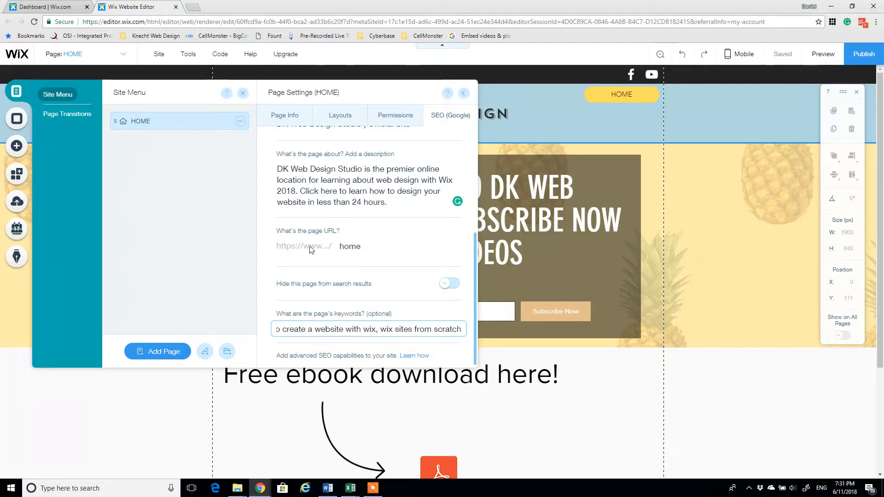
Change the page URL from home to homepage and confirm it
left_click(372, 245)
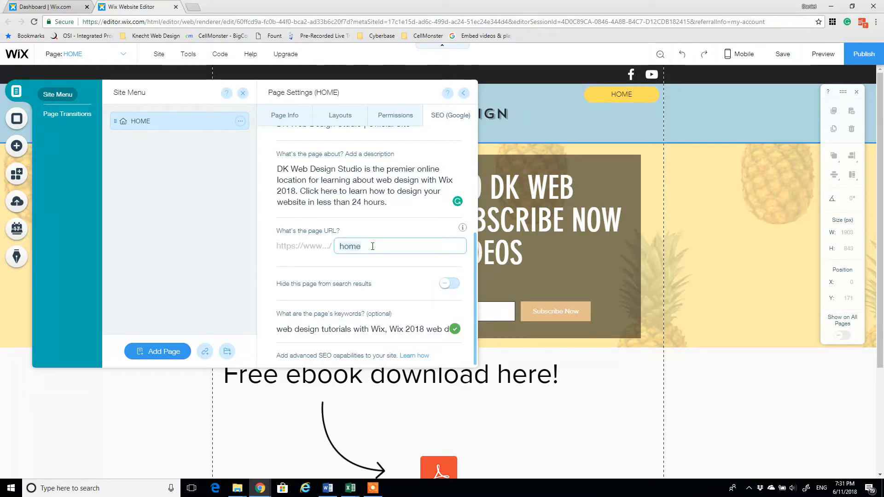
type("page")
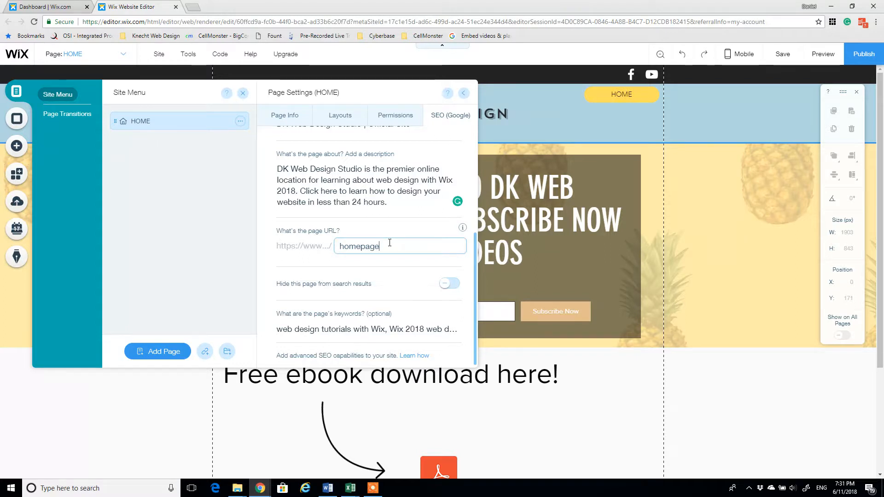
key("BackSpace")
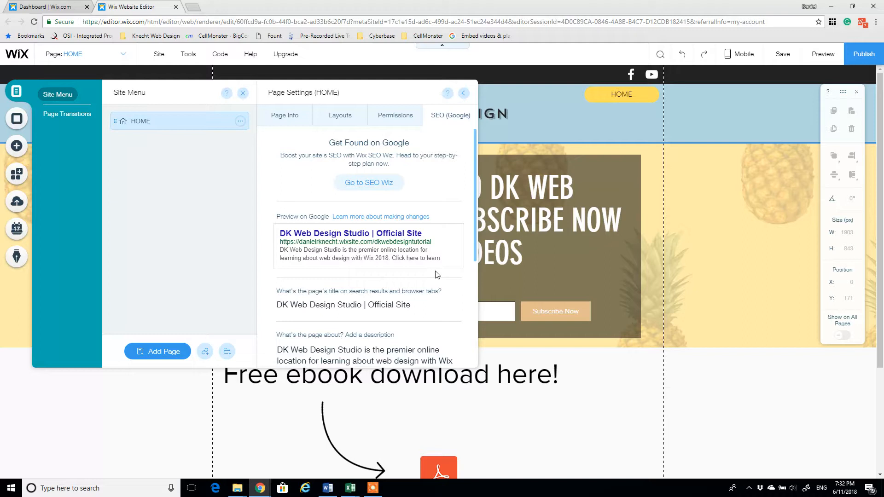
mouse_move(197, 188)
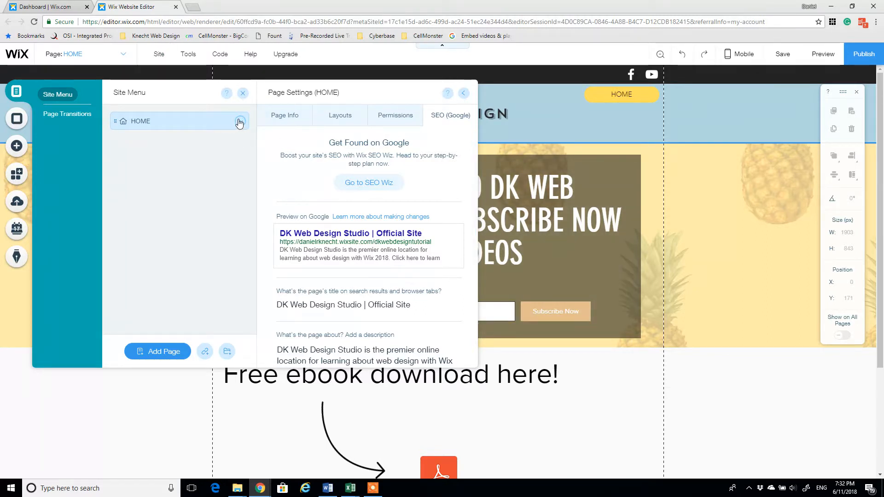
mouse_move(139, 197)
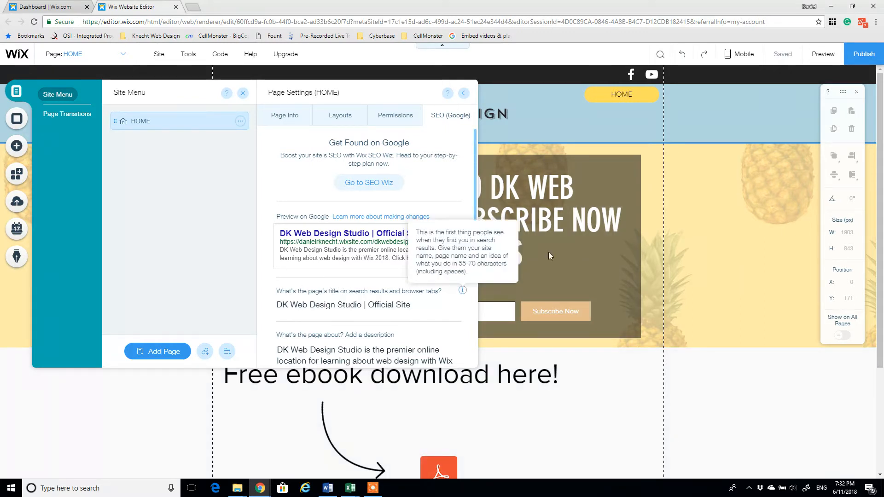
mouse_move(260, 295)
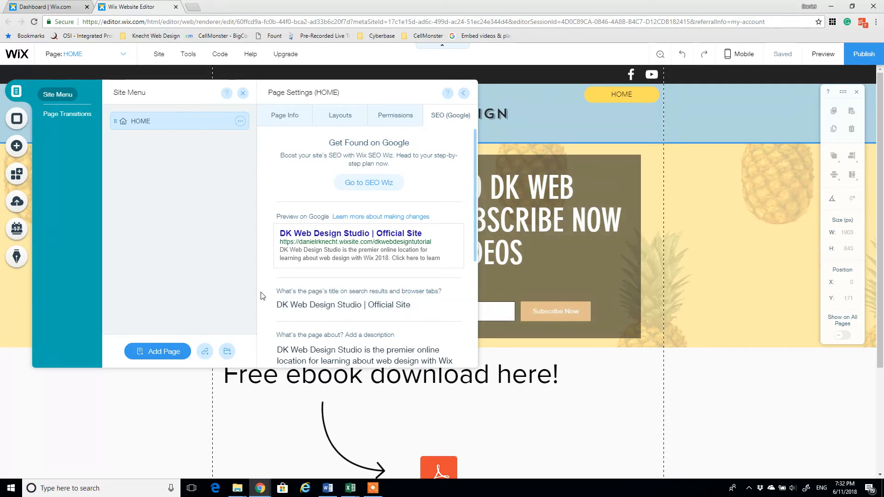